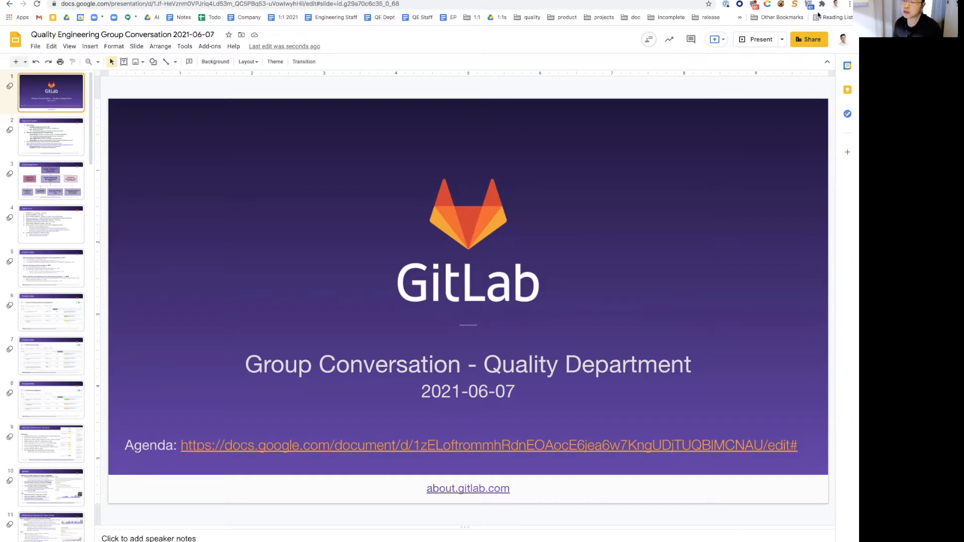
{"action": "mouse_move", "coordinate": [601, 84]}
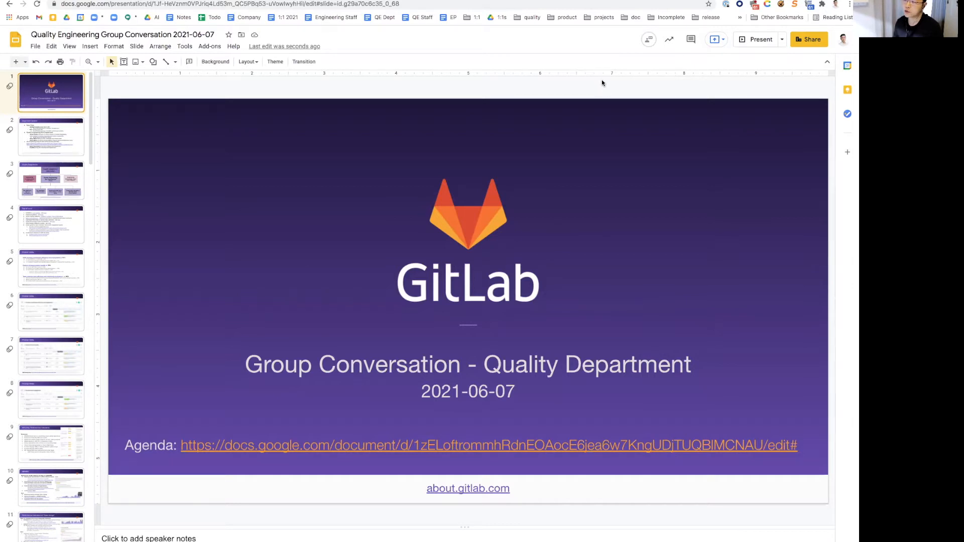
{"action": "mouse_move", "coordinate": [88, 144]}
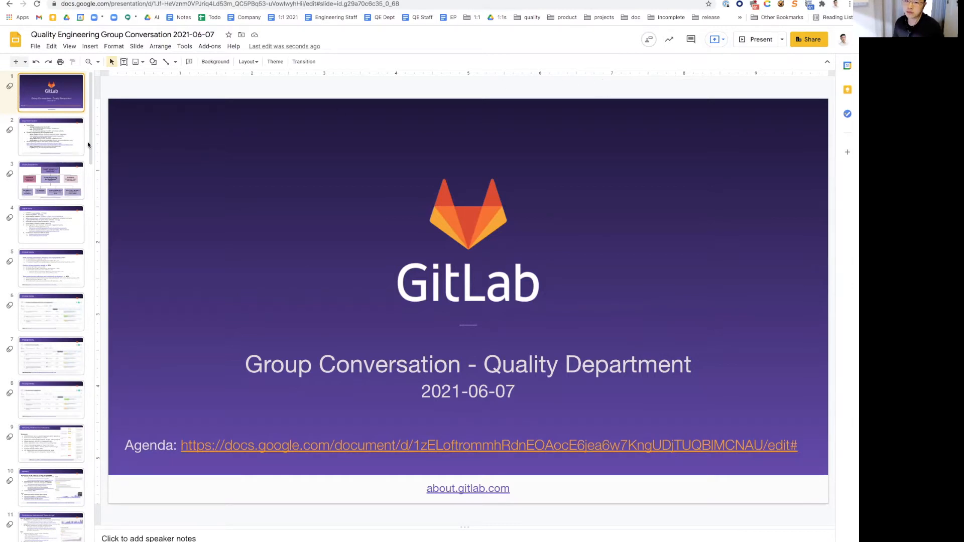
Show the Department Updates slide covering new hires and the new Engineering Analytics team.
{"action": "left_click", "coordinate": [52, 137]}
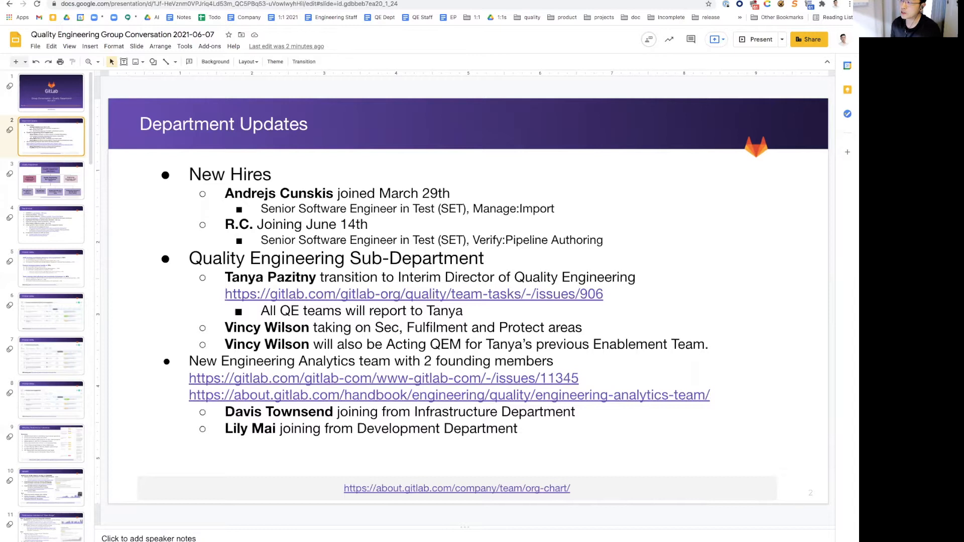
Show the Top-of-mind slide with its nine priorities from MRARR strategy to SET PIs.
{"action": "left_click", "coordinate": [51, 223]}
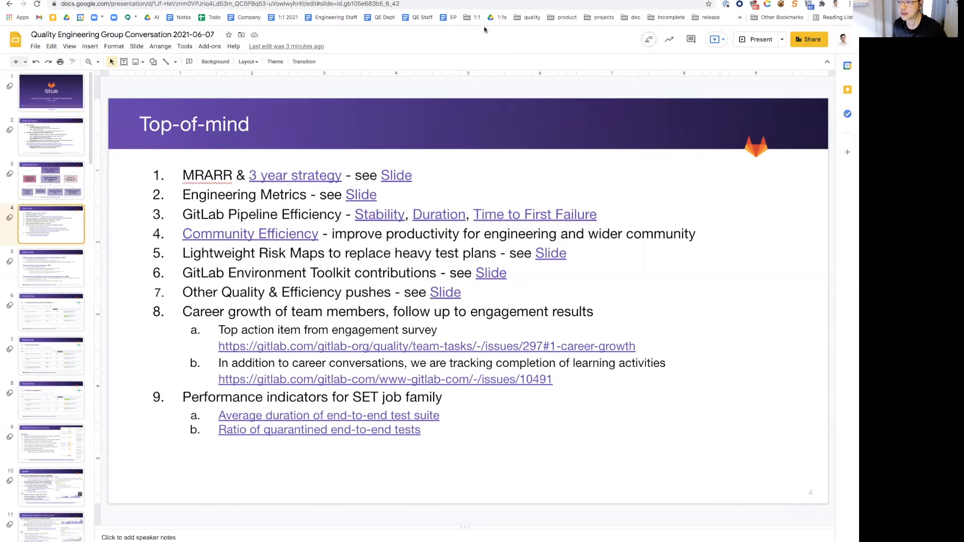
Advance through the OKR slides: FY22Q1 OKRs, Improve product quality, then Increase team engagement at 31%.
{"action": "left_click", "coordinate": [52, 268]}
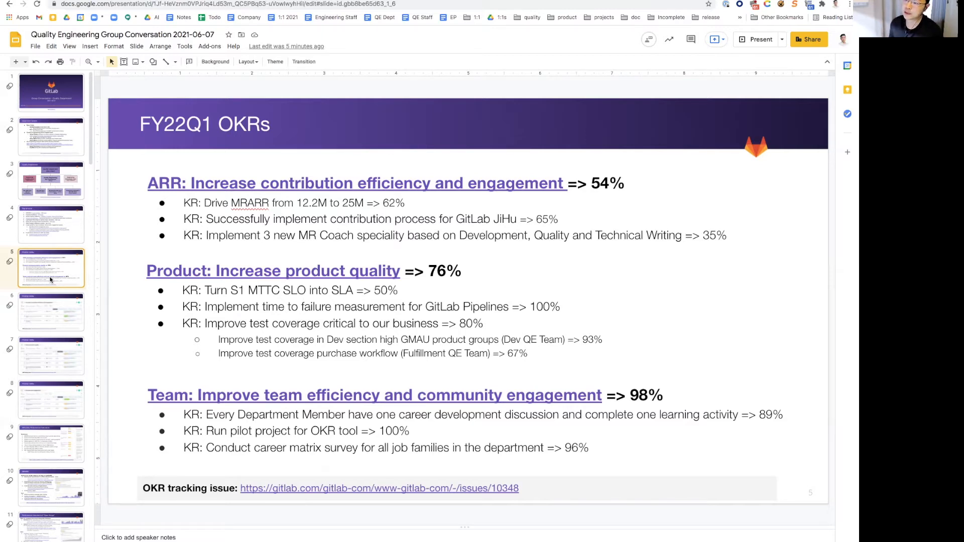
{"action": "mouse_move", "coordinate": [50, 310]}
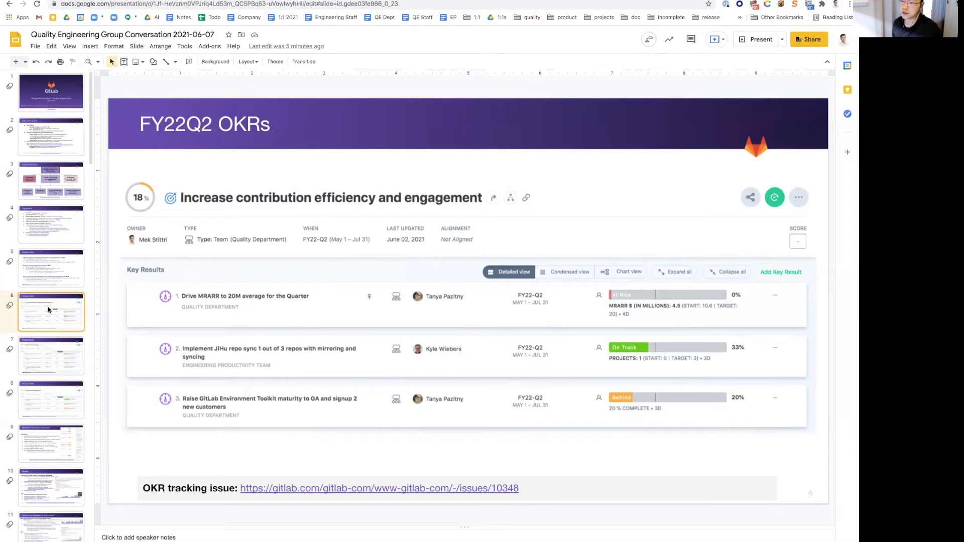
{"action": "left_click", "coordinate": [51, 356]}
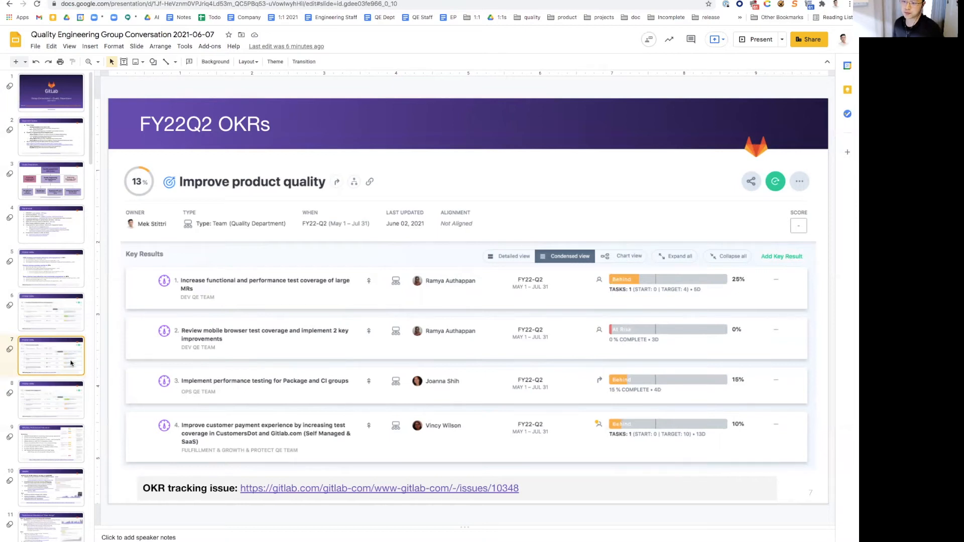
{"action": "left_click", "coordinate": [51, 400]}
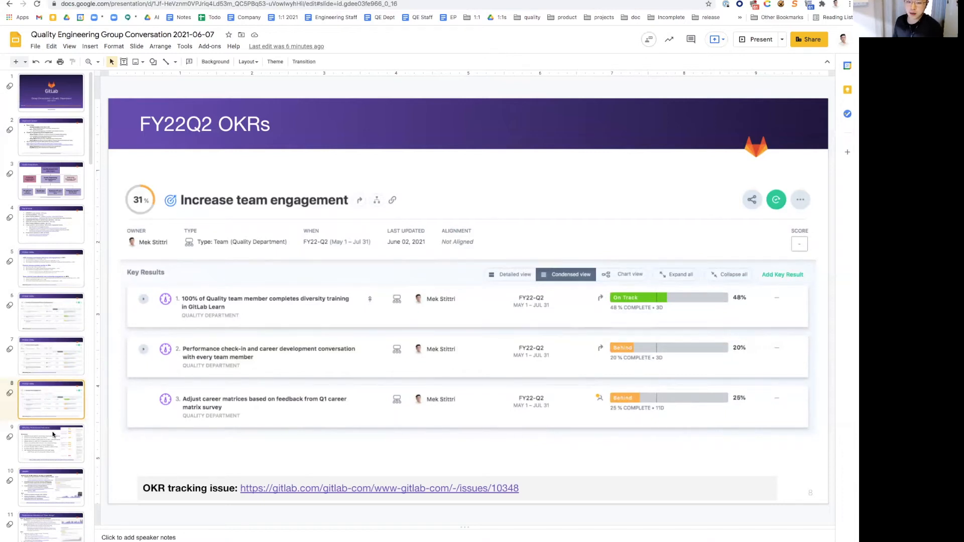
Show the KPIs summary slide covering MRARR, pipeline duration, bug age and SET gearing ratio.
{"action": "left_click", "coordinate": [51, 443]}
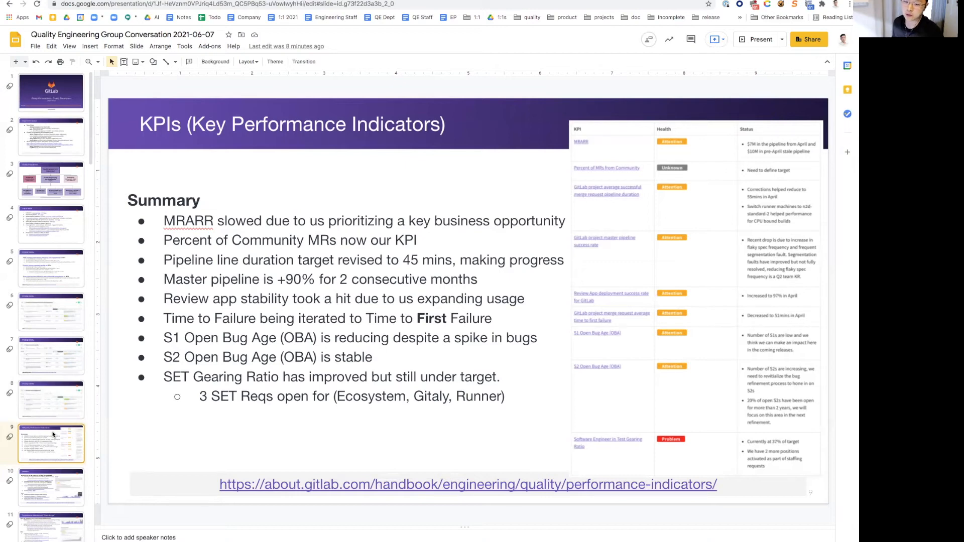
Show the MRARR slide with May at 4.54M MR$ against the March 18.5M high.
{"action": "left_click", "coordinate": [51, 487]}
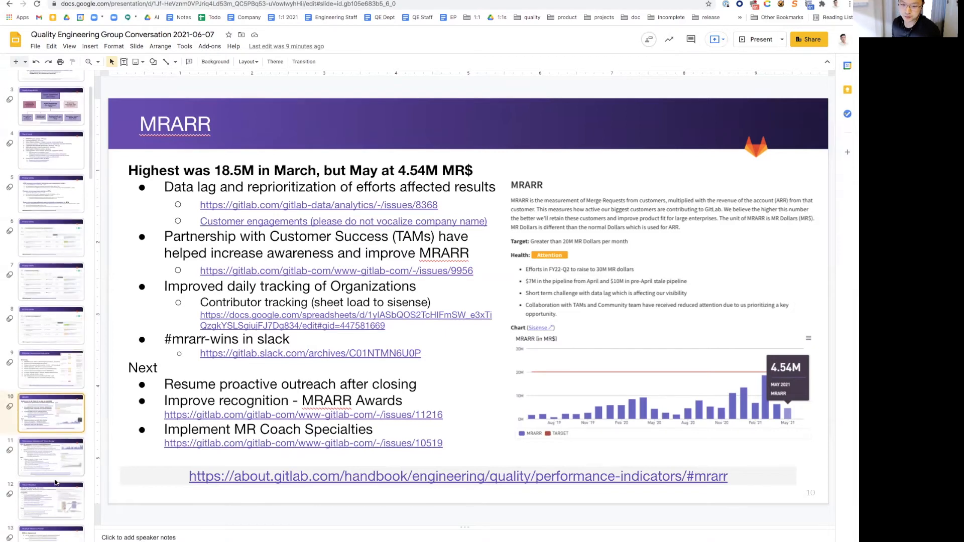
{"action": "left_click", "coordinate": [52, 456]}
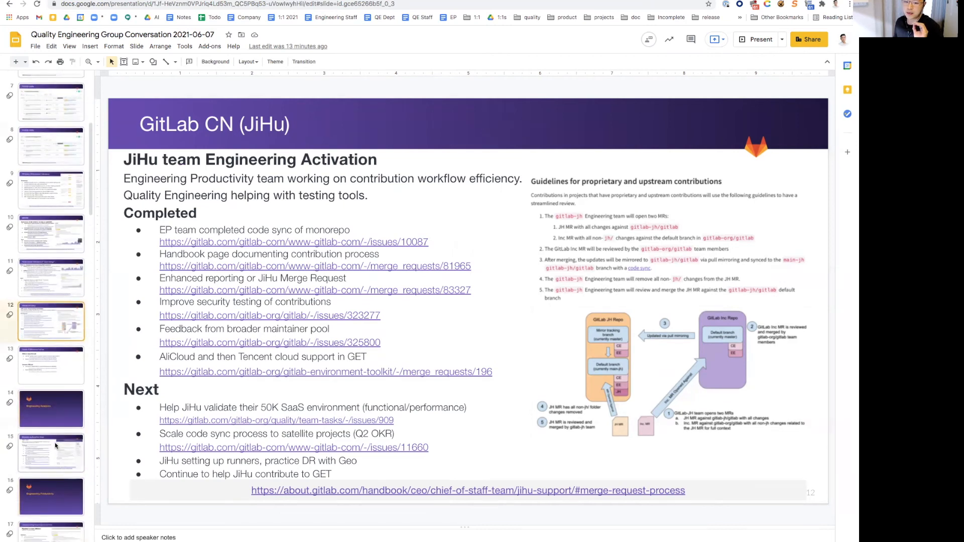
Show the Review app deployment success rate slide with its dip from 97% to 83%.
{"action": "left_click", "coordinate": [51, 453]}
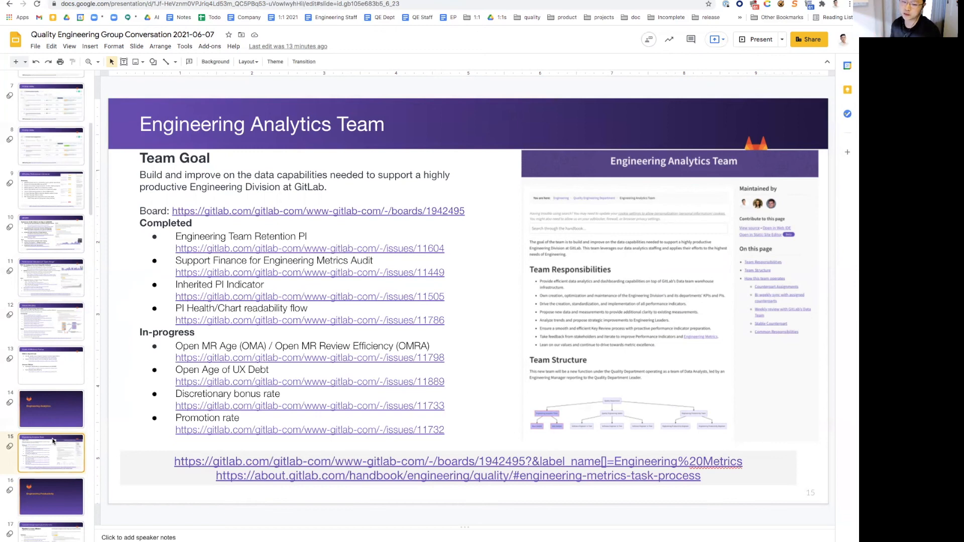
{"action": "scroll", "scroll_direction": "down", "scroll_amount": 3}
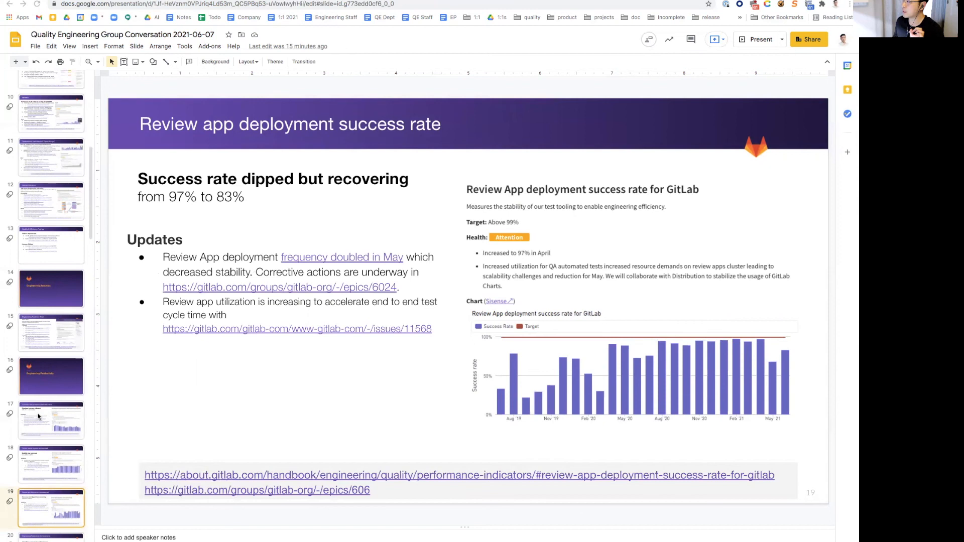
Show the Improve Ops Quality Working Group slide with its July 1, 2021 target and achievements.
{"action": "scroll", "scroll_direction": "down", "scroll_amount": 3}
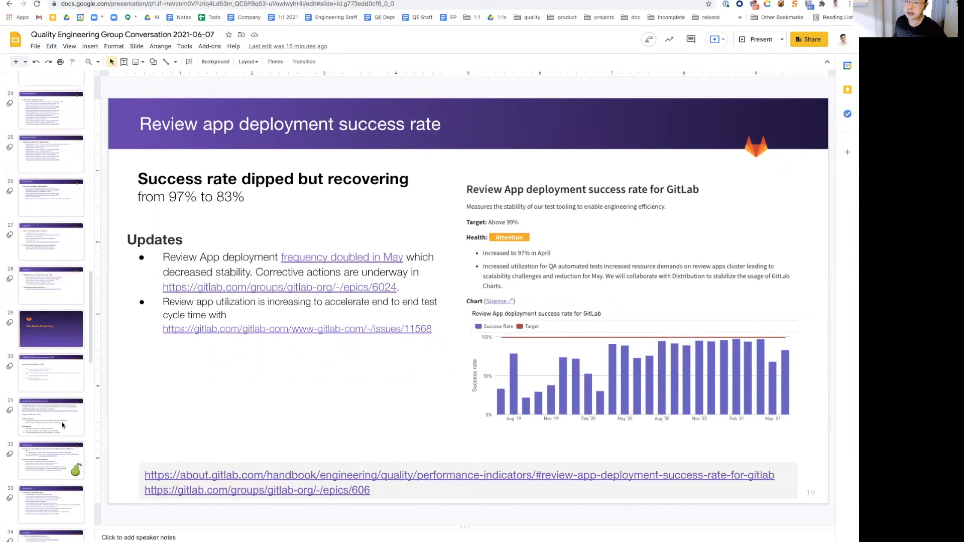
{"action": "left_click", "coordinate": [51, 416]}
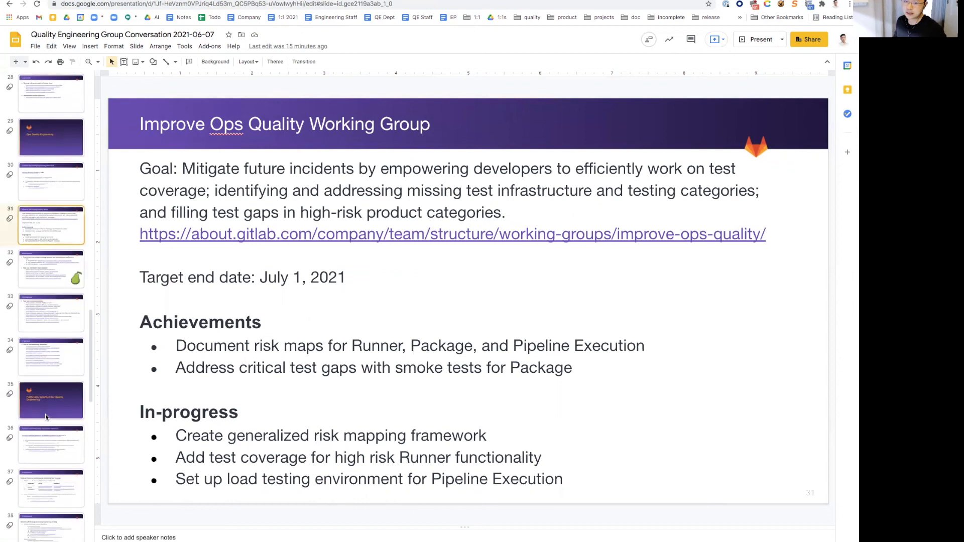
{"action": "scroll", "scroll_direction": "down", "scroll_amount": 3}
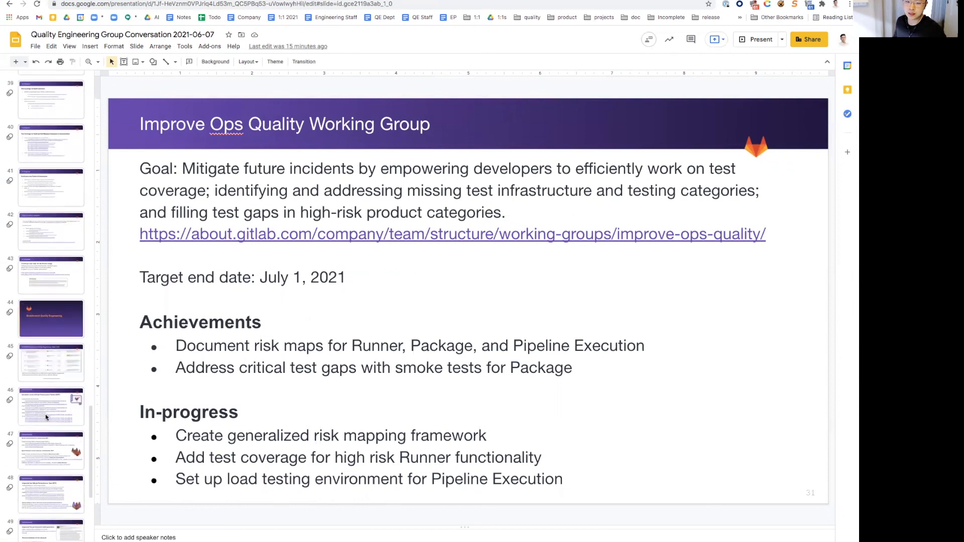